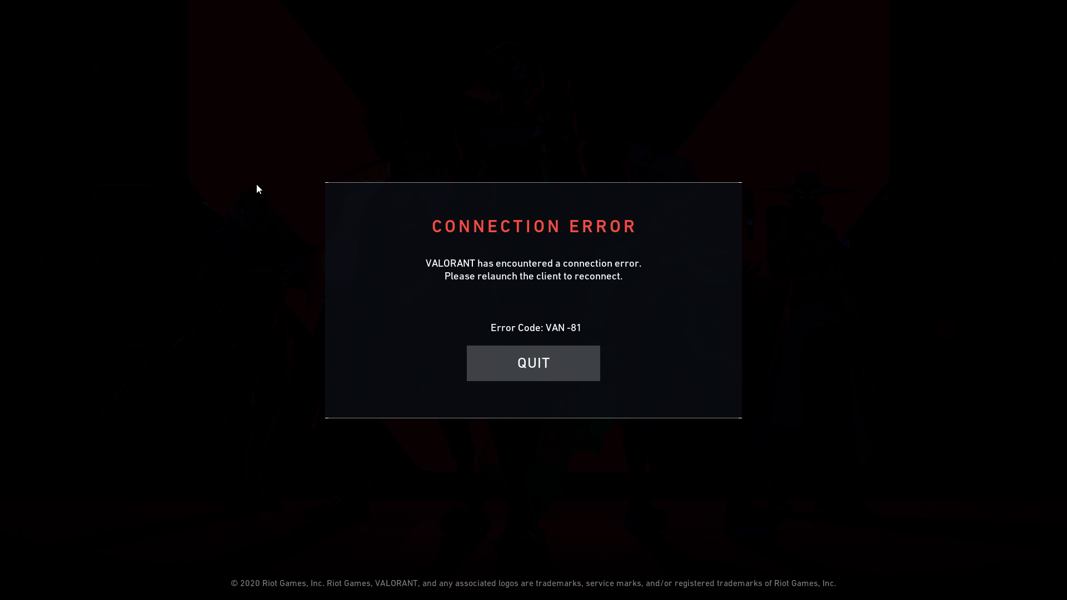
pyautogui.moveTo(523, 300)
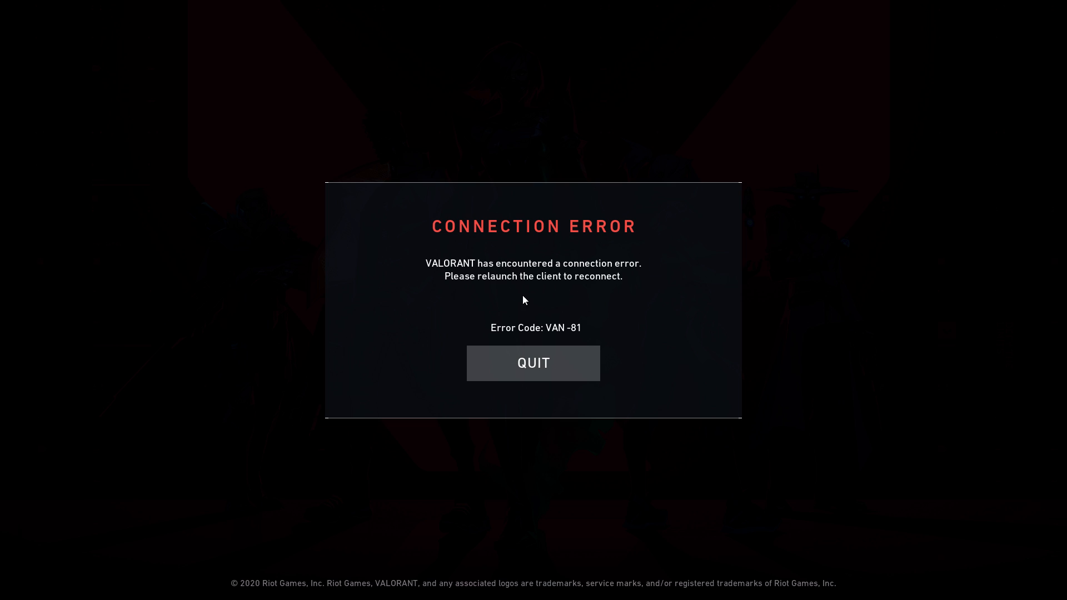
# - Quit VALORANT's connection error and search 'se' to bring up Windows Services
pyautogui.click(533, 363)
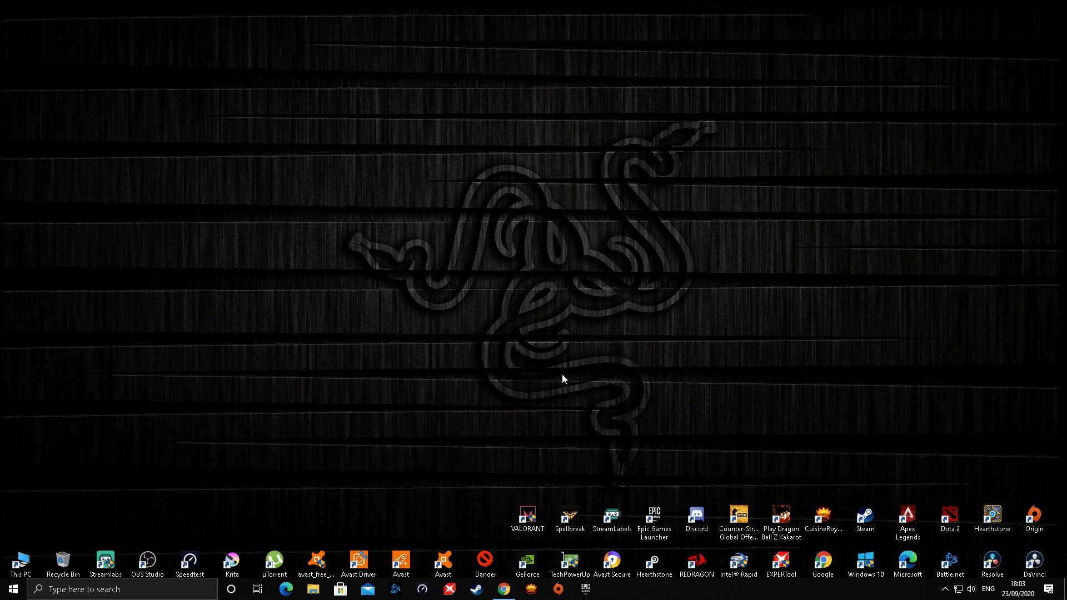
pyautogui.rightClick(563, 379)
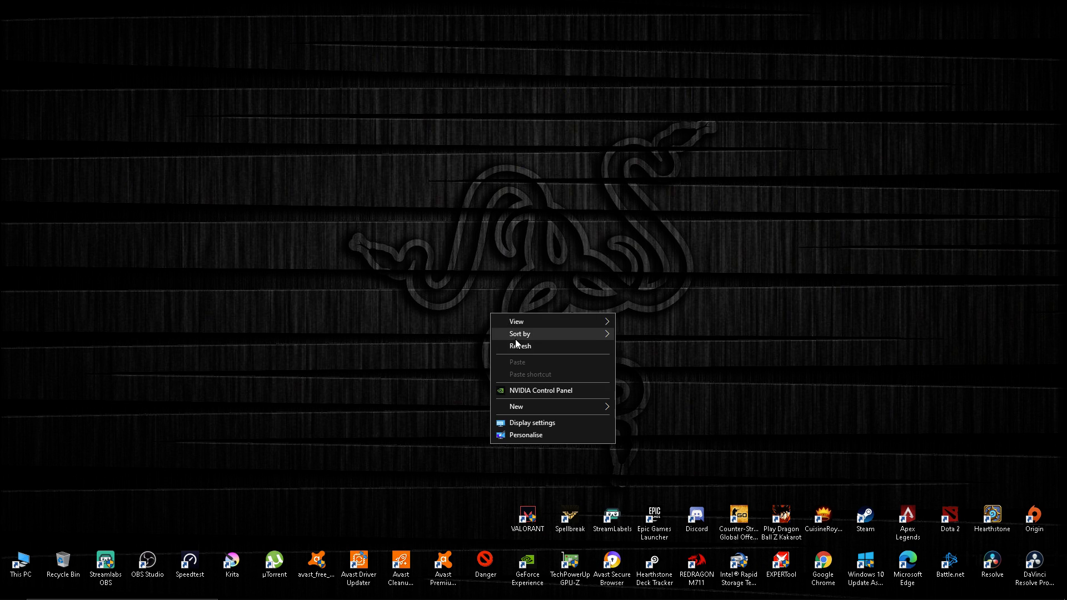
pyautogui.write('se')
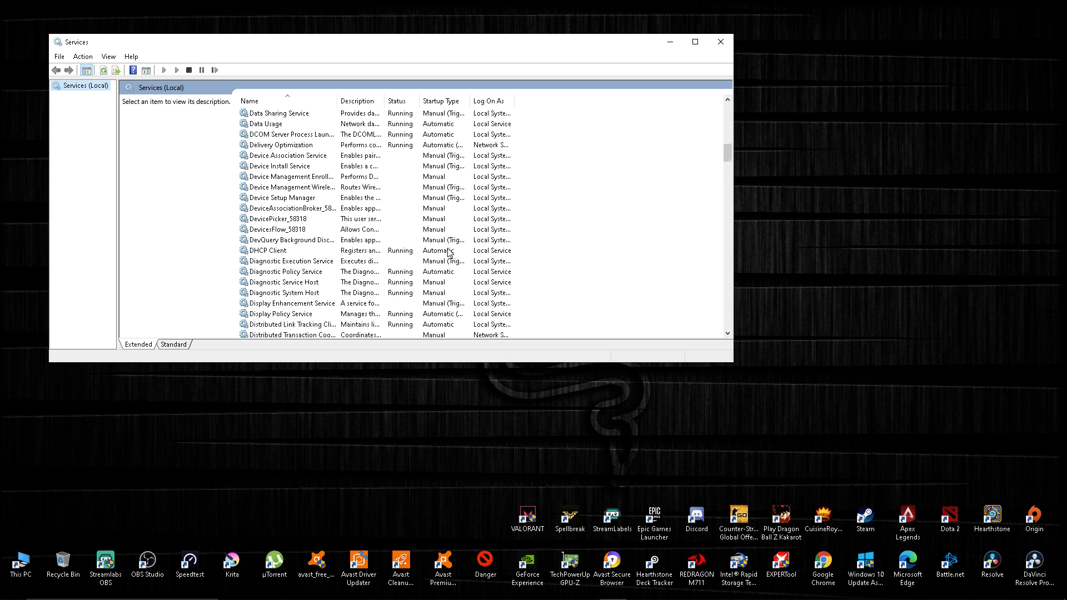
# - Scroll the Services list down to the vgc service and select it
pyautogui.scroll(-3)
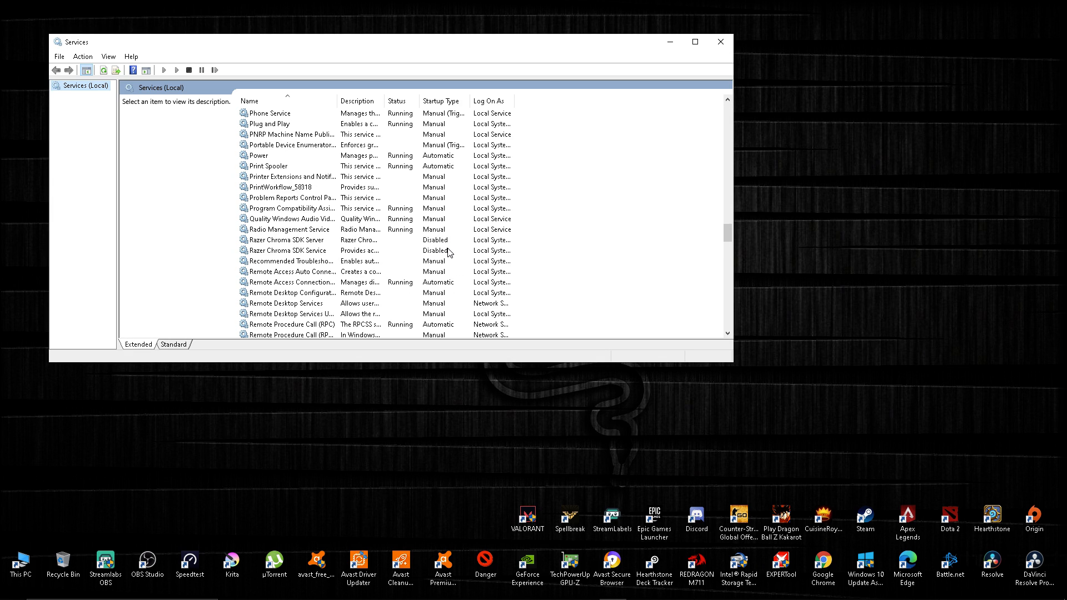
pyautogui.scroll(-3)
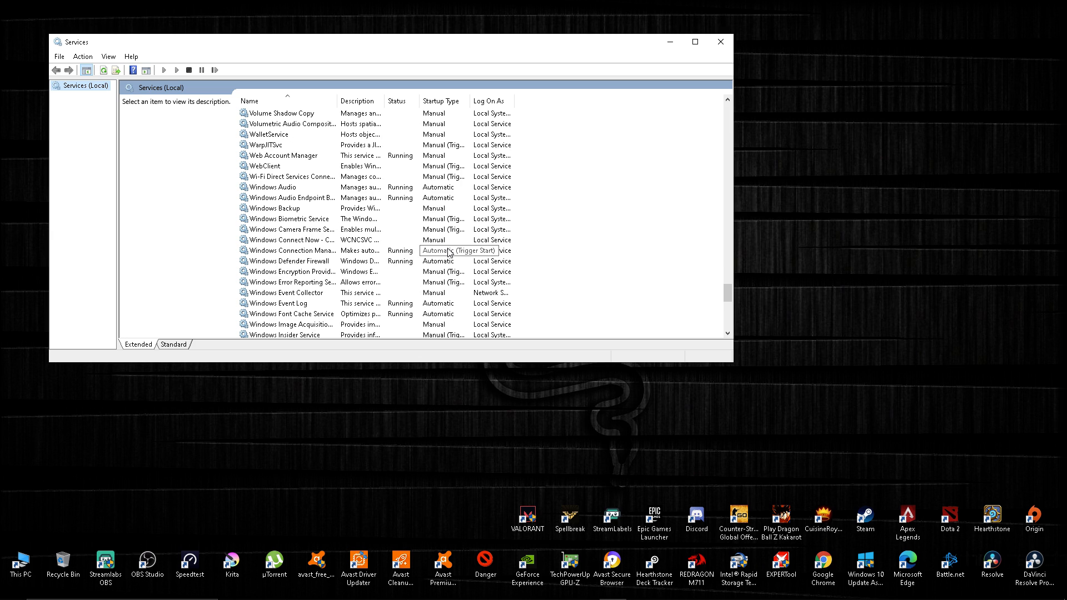
pyautogui.scroll(-3)
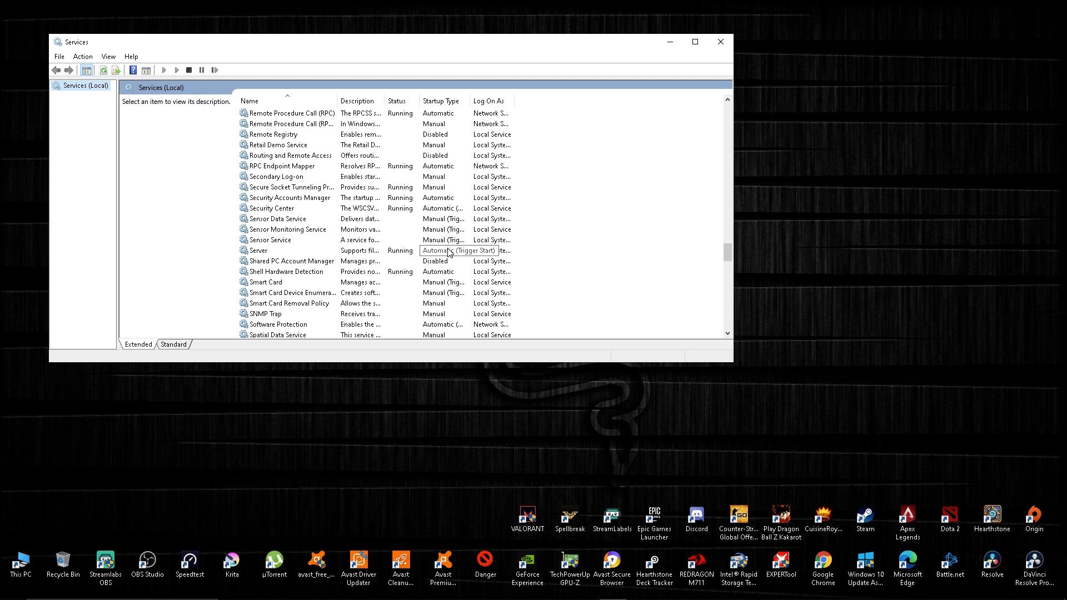
pyautogui.scroll(-3)
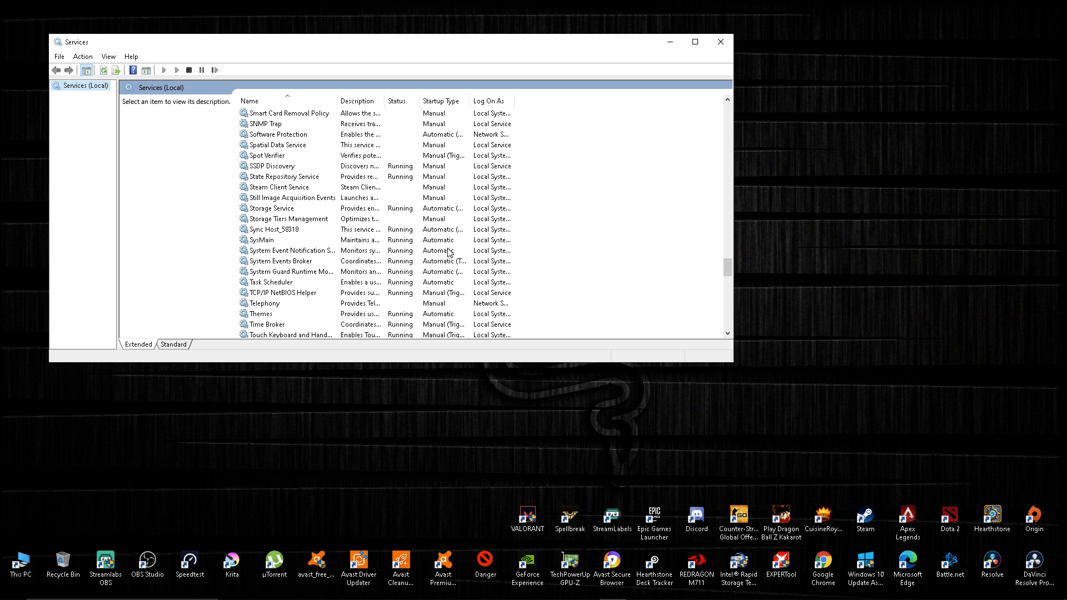
pyautogui.scroll(-3)
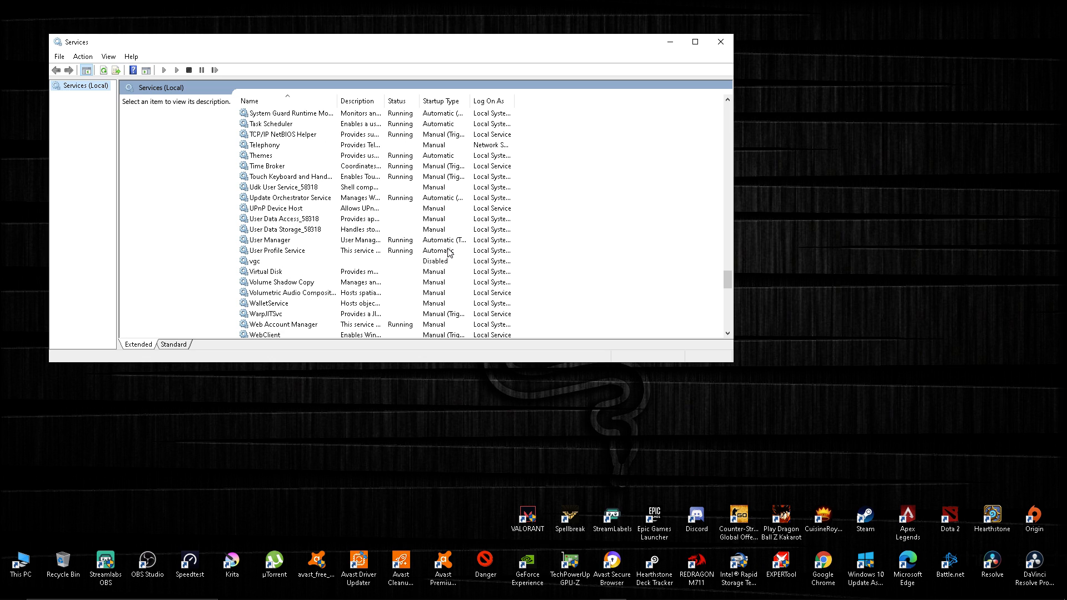
pyautogui.click(255, 260)
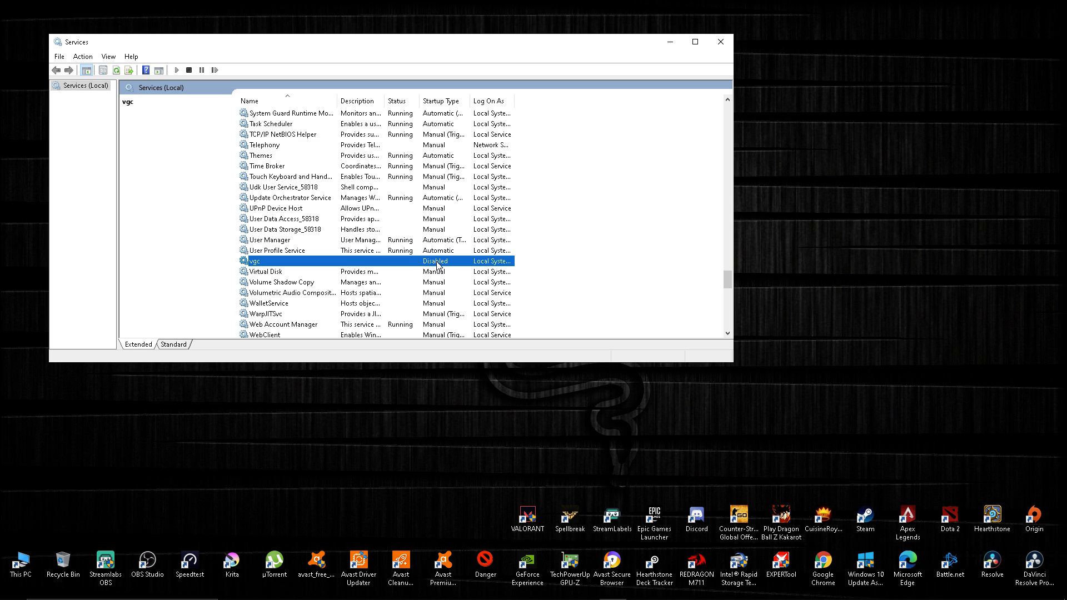
# - In vgc Properties, change Startup type from Disabled to Manual and confirm
pyautogui.rightClick(253, 260)
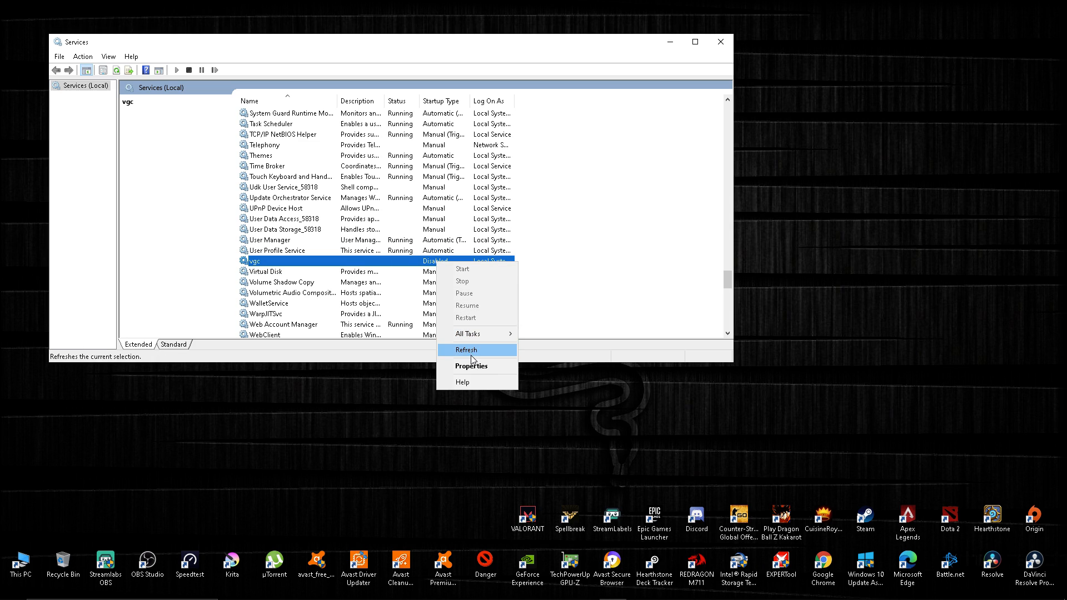
pyautogui.moveTo(471, 366)
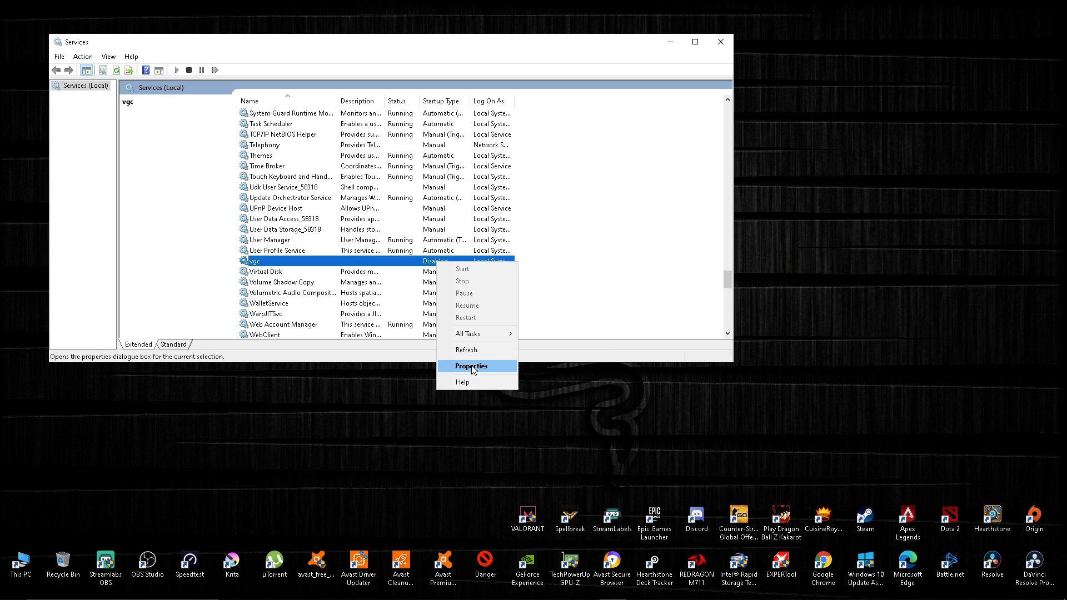
pyautogui.click(471, 366)
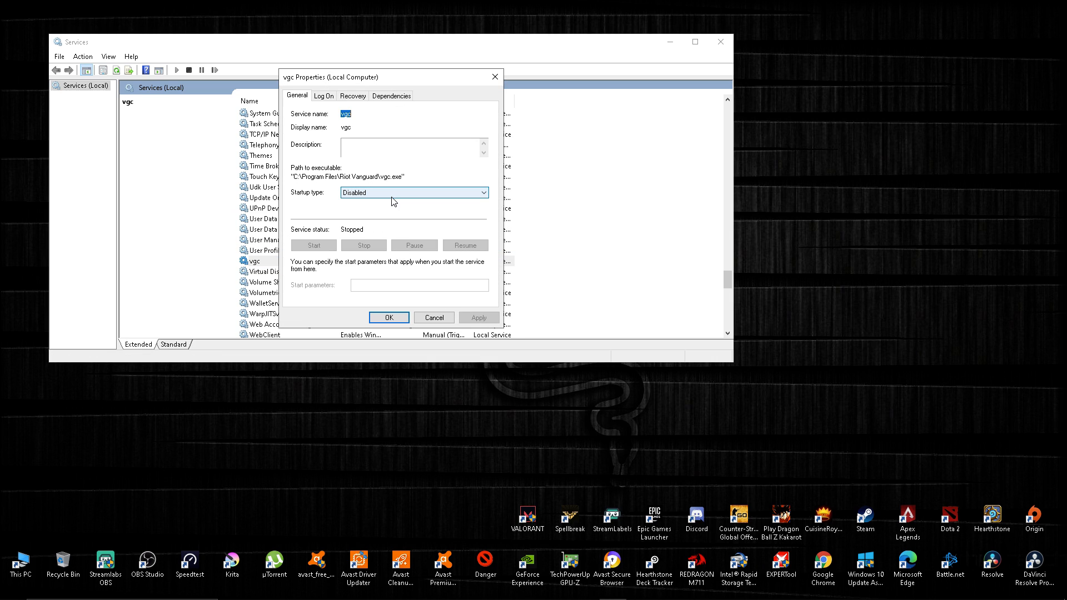
pyautogui.click(413, 192)
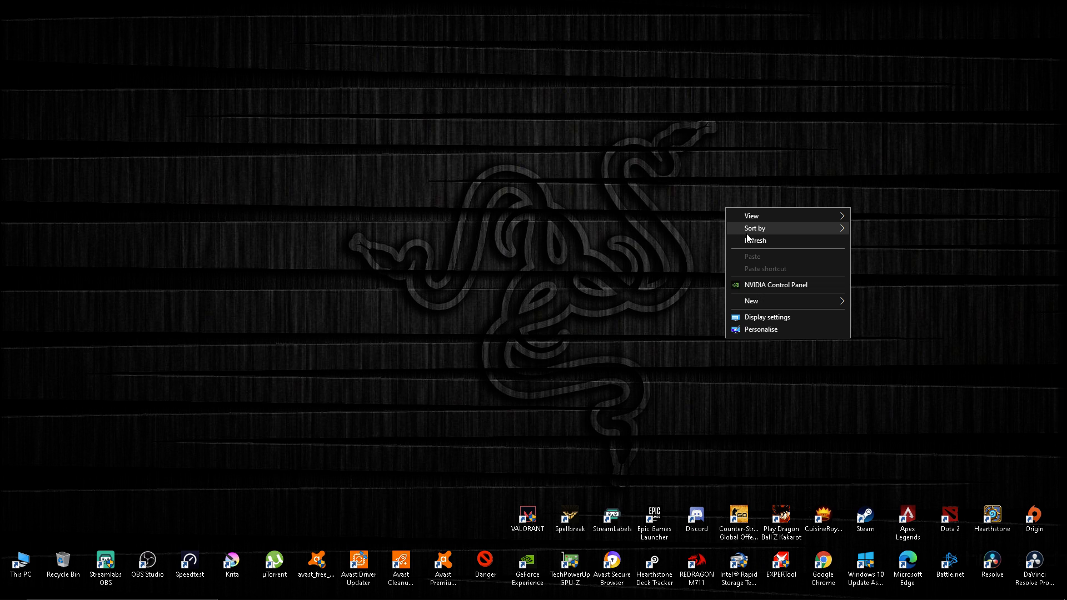
# - Refresh the desktop before relaunching VALORANT from its shortcut
pyautogui.click(526, 517)
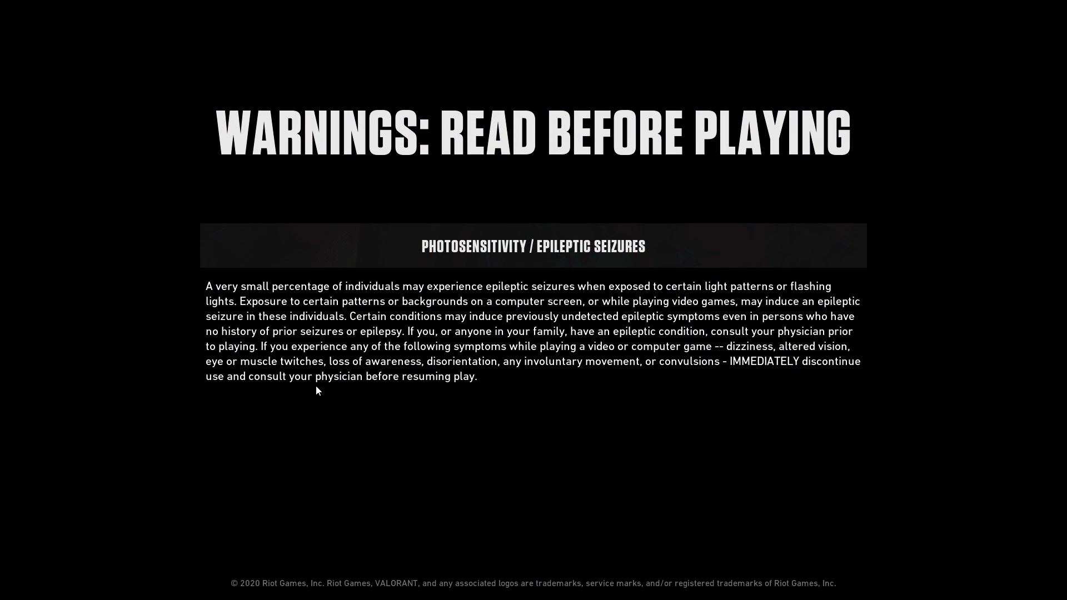
pyautogui.moveTo(450, 347)
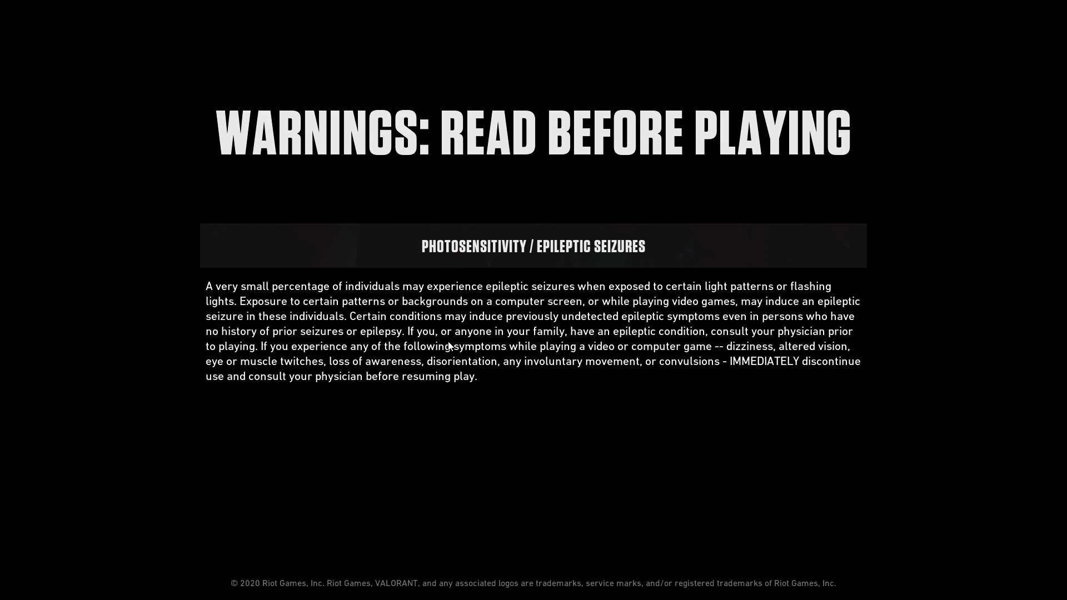